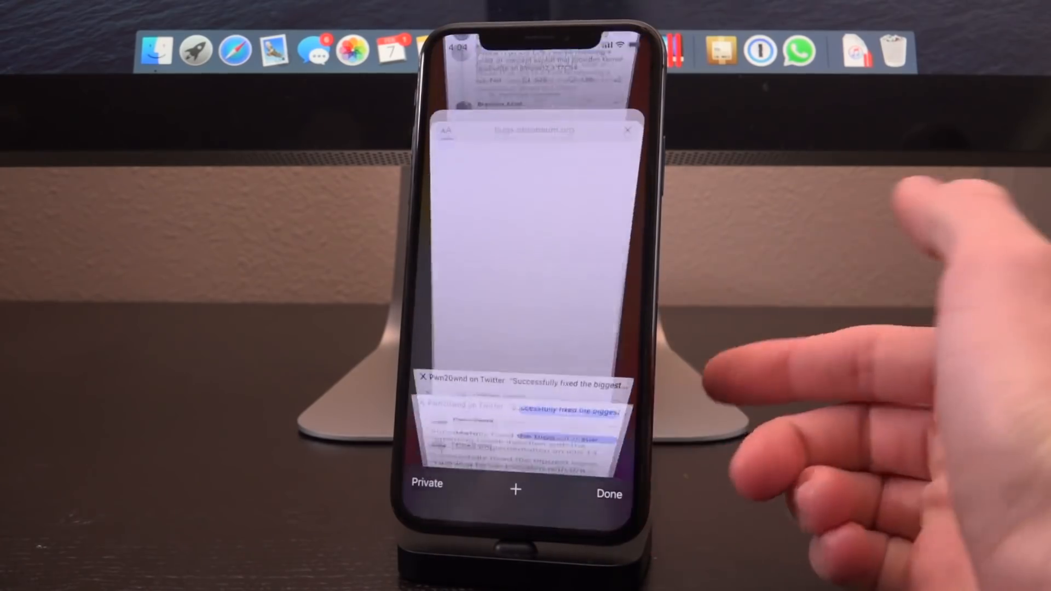
# Show Safari's tab overview with the jailbreak tweets and Project Zero bug report tabs.
pyautogui.click(607, 493)
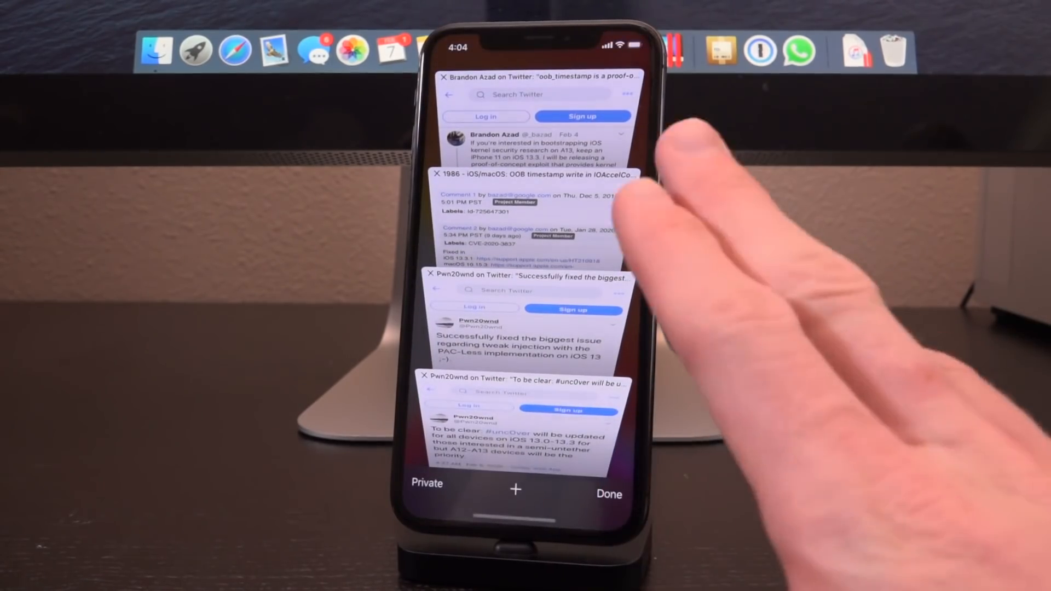
pyautogui.moveTo(703, 268)
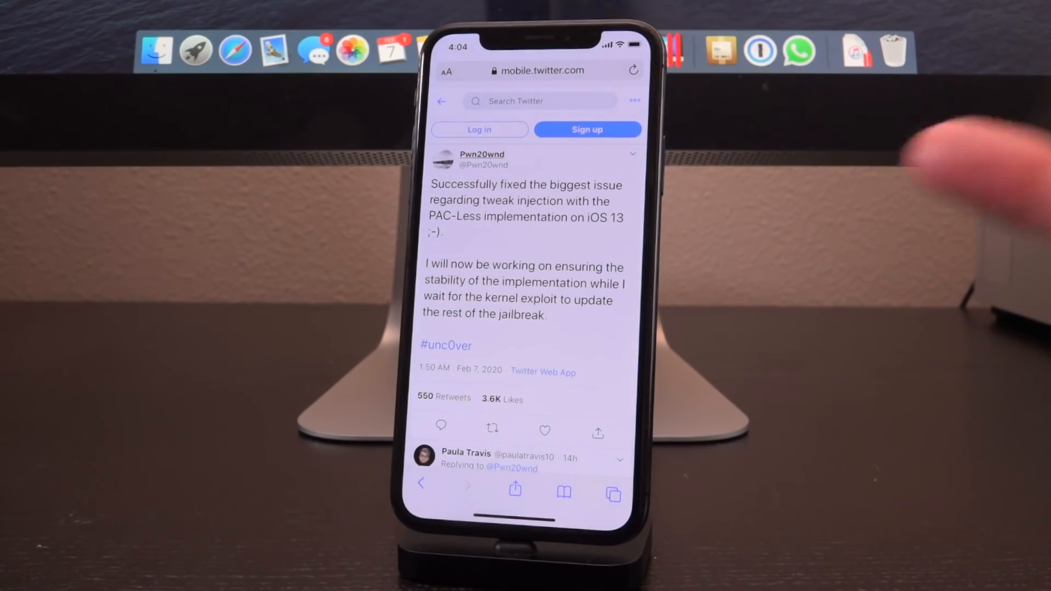
pyautogui.moveTo(938, 167)
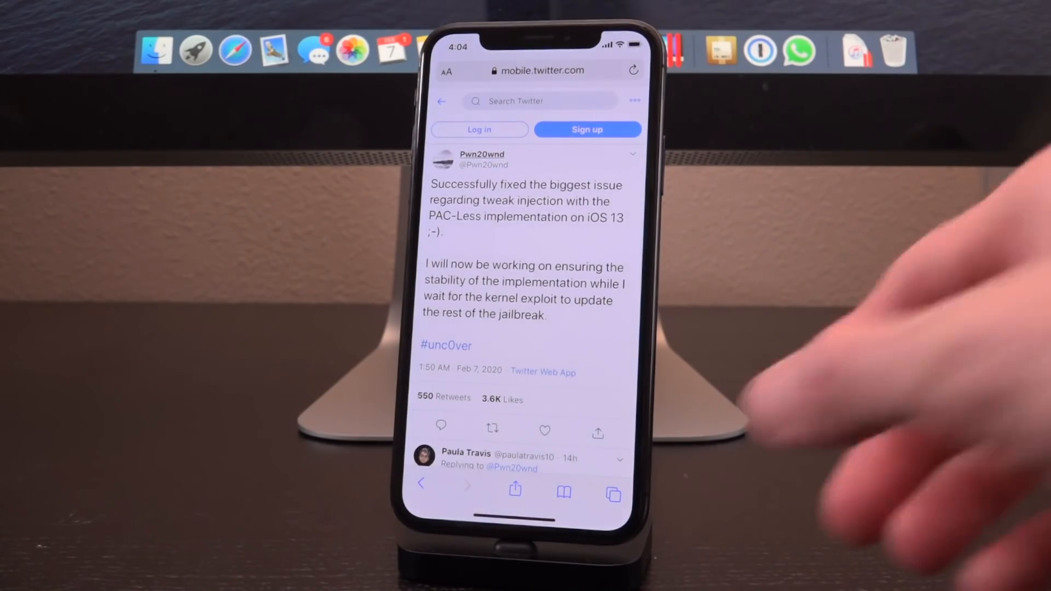
pyautogui.click(612, 494)
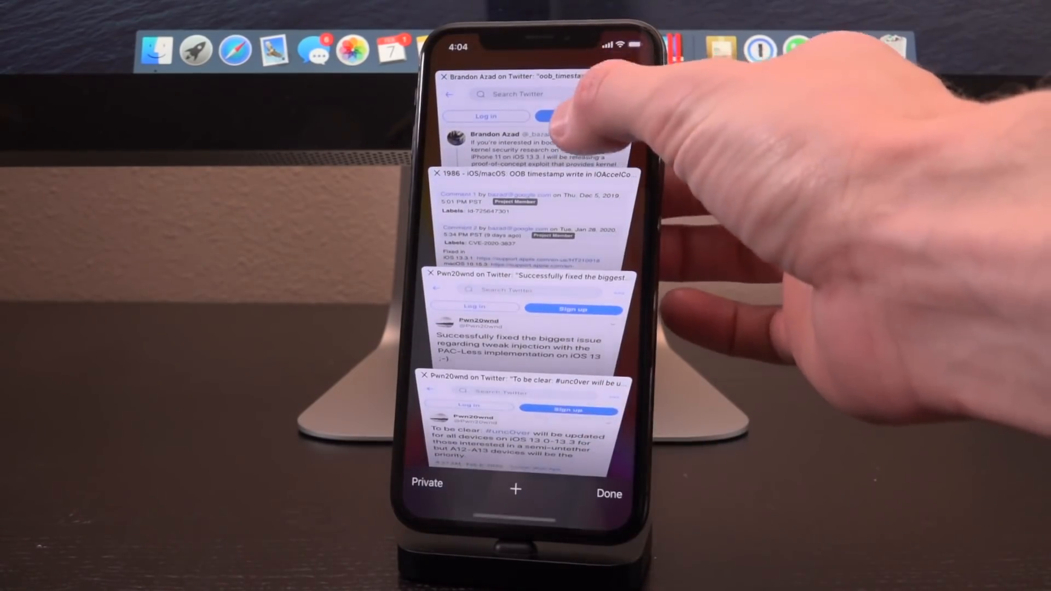